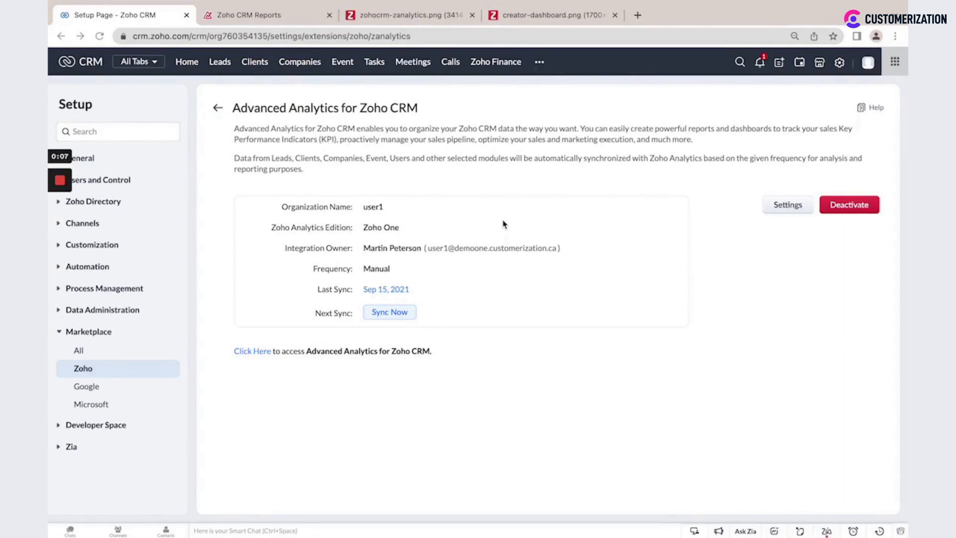
{"action": "mouse_move", "coordinate": [602, 271]}
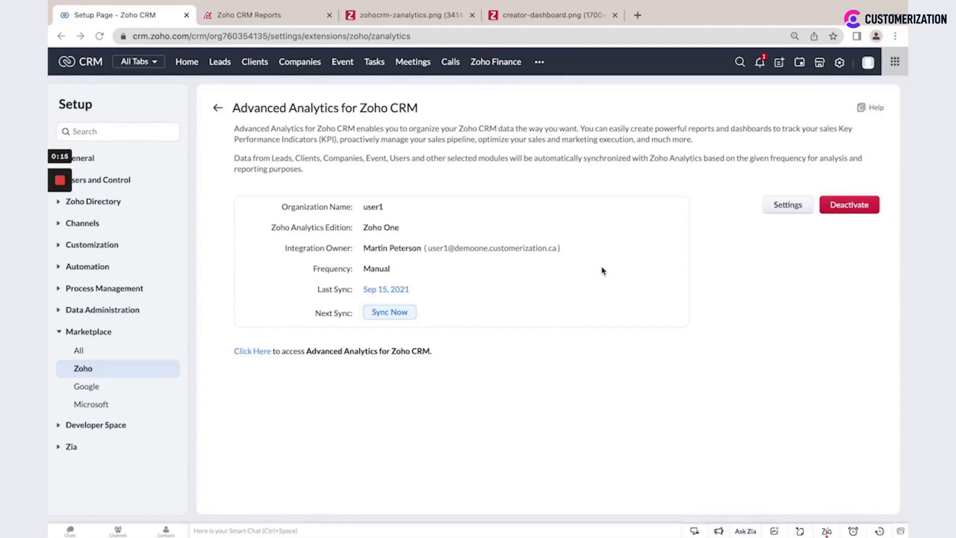
Step: Follow the 'Click Here' link to reach the Zoho CRM Reports workspace in Zoho Analytics
{"action": "left_click", "coordinate": [250, 15]}
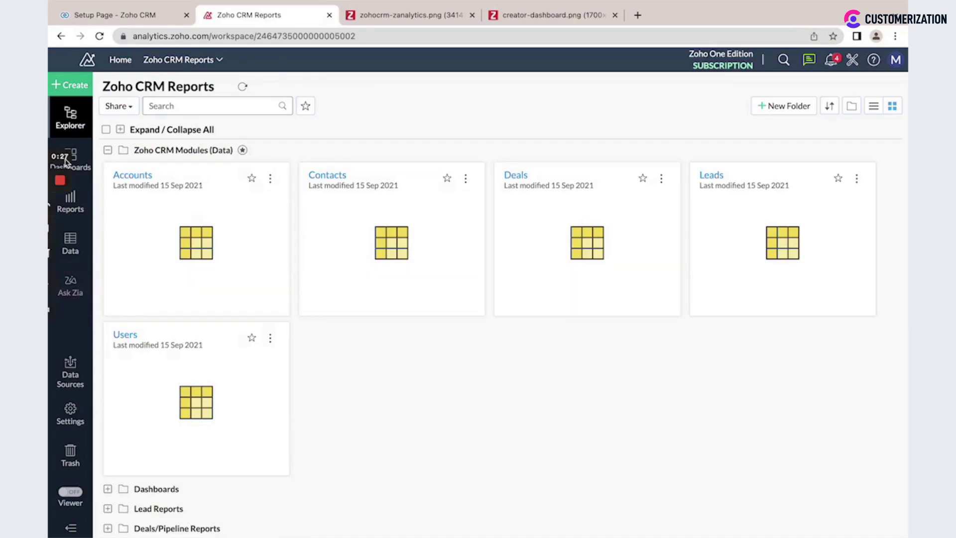
Step: Show the workspace's CRM dashboards list, then view the sample Sales Dashboard image
{"action": "left_click", "coordinate": [70, 158]}
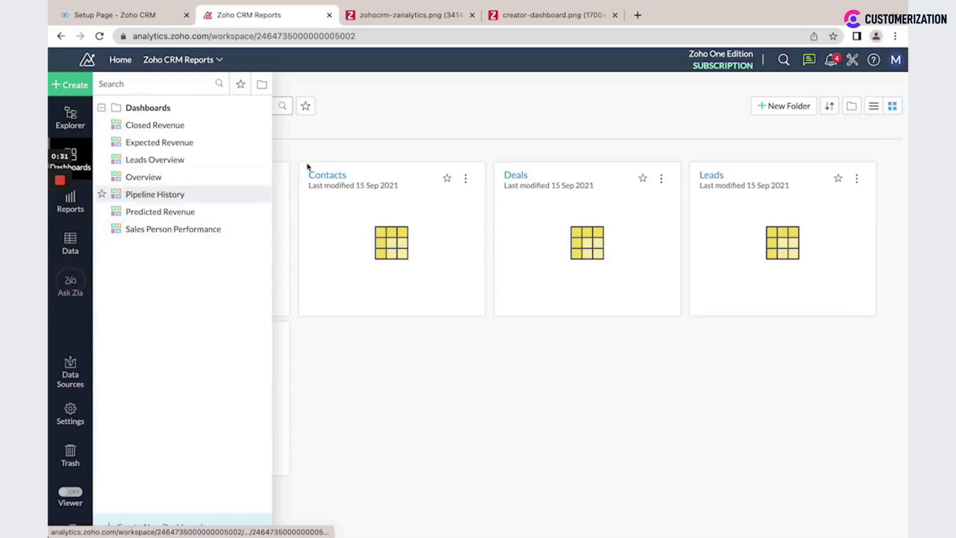
{"action": "left_click", "coordinate": [402, 14]}
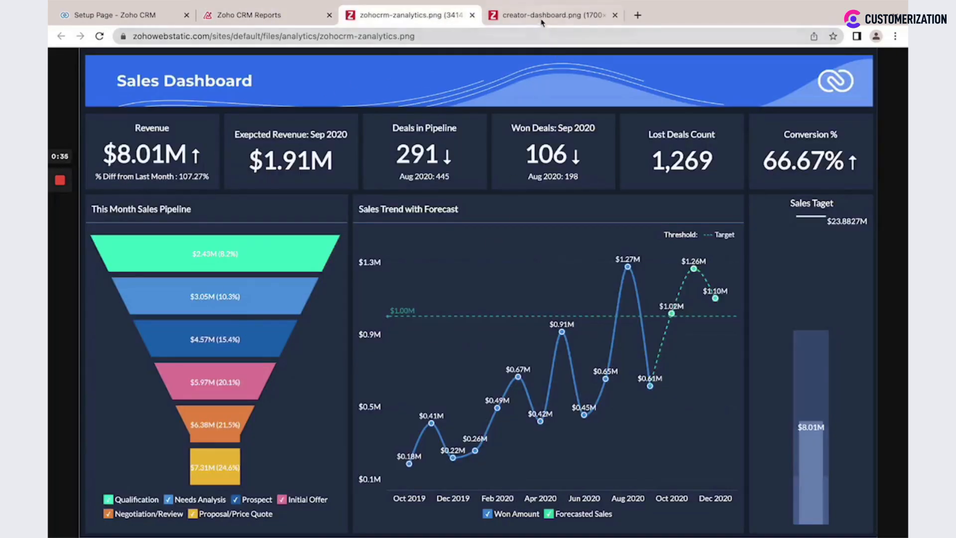
Step: Switch to the creator-dashboard.png image showing sales, profit and quarterly sales
{"action": "left_click", "coordinate": [545, 15]}
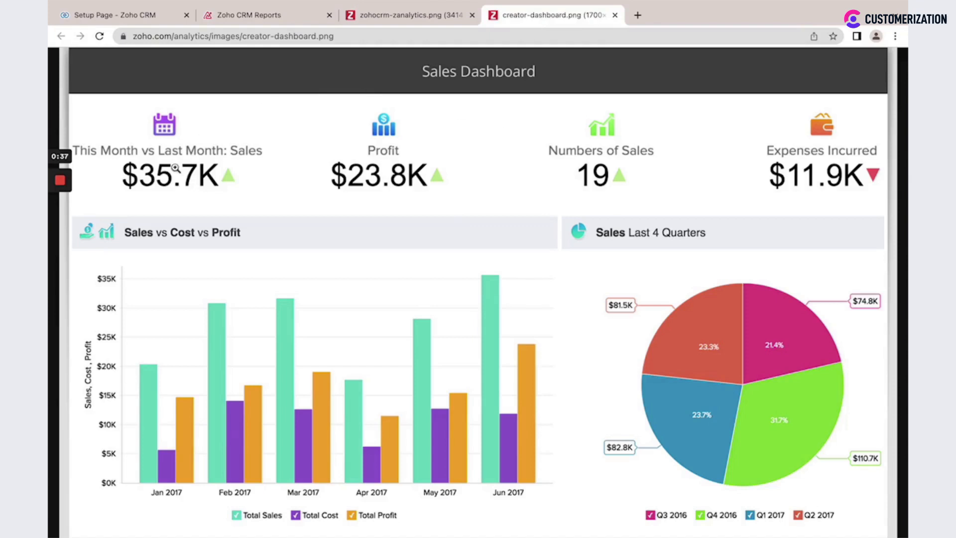